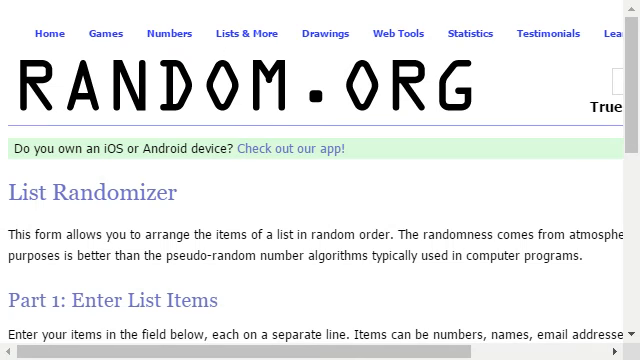
pyautogui.click(244, 33)
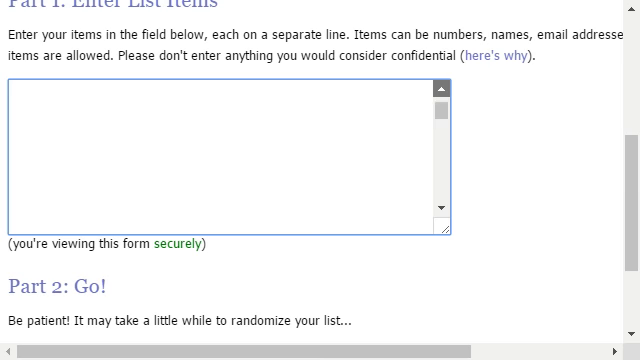
pyautogui.write('Eric W')
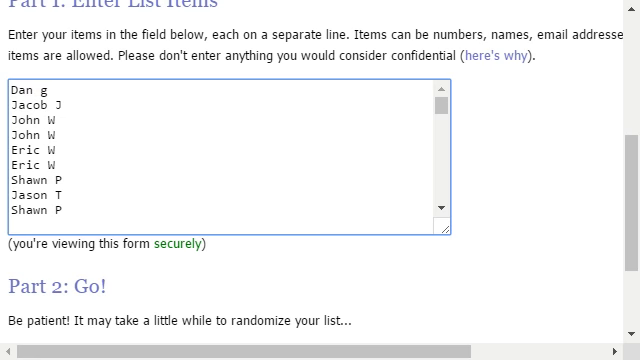
pyautogui.scroll(-3)
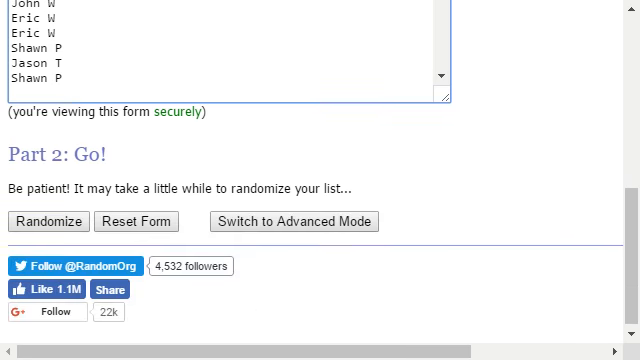
# Step: Randomize the list and reshuffle it with Again! until eight randomizations
pyautogui.click(60, 221)
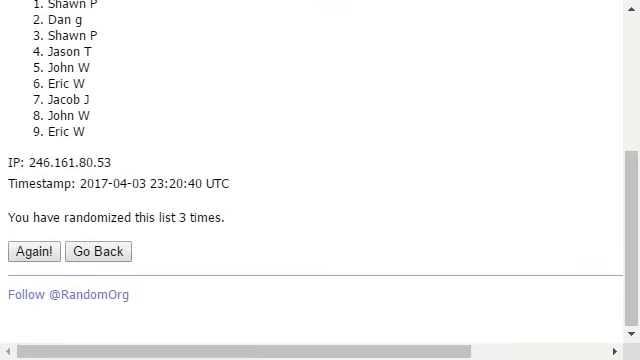
pyautogui.click(36, 251)
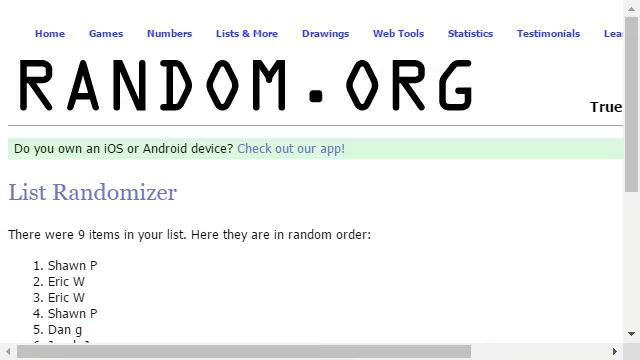
pyautogui.scroll(-3)
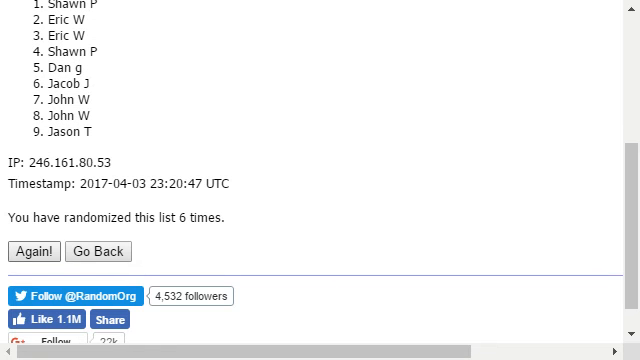
pyautogui.click(39, 251)
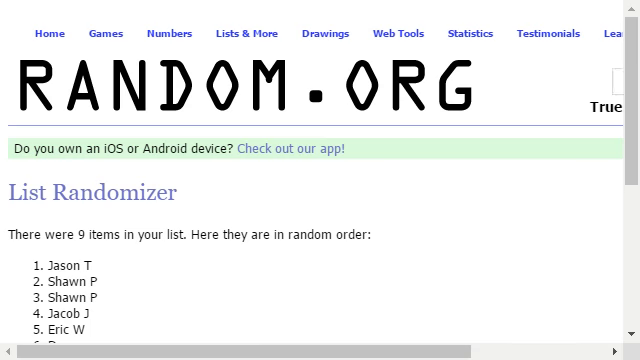
pyautogui.scroll(-3)
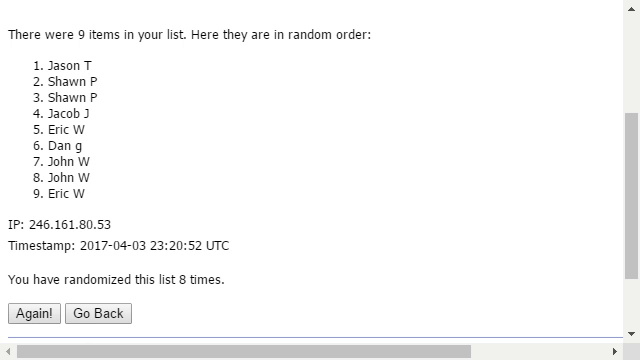
# Step: Reshuffle the nine names with Again! repeatedly until the count reaches 15
pyautogui.click(26, 314)
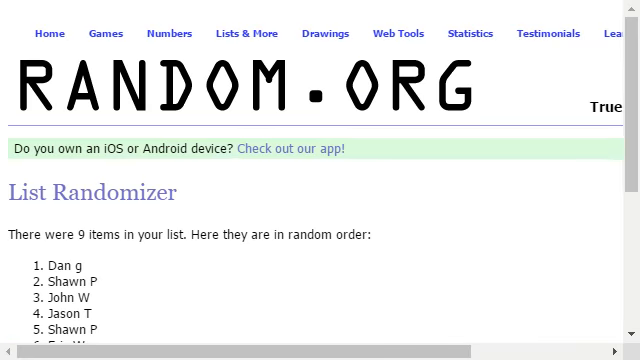
pyautogui.scroll(-3)
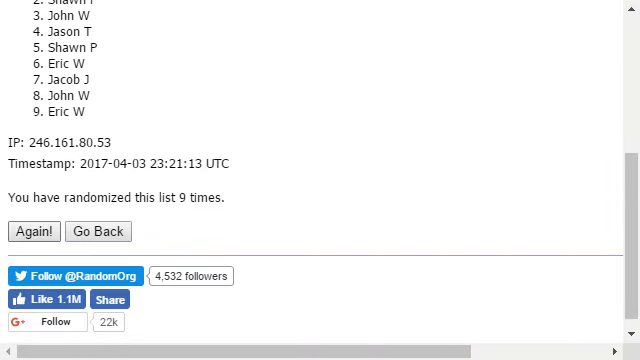
pyautogui.click(35, 231)
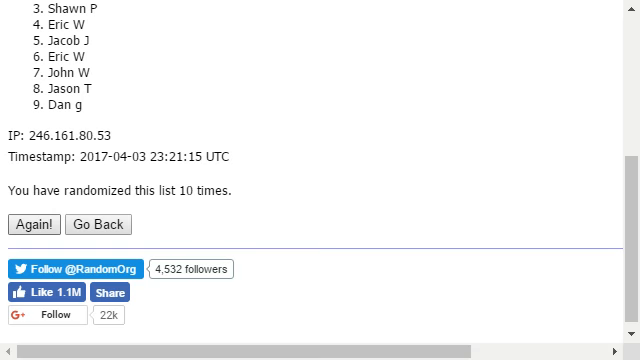
pyautogui.click(39, 223)
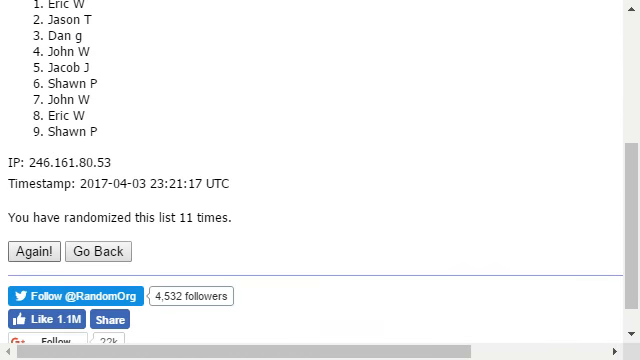
pyautogui.click(35, 251)
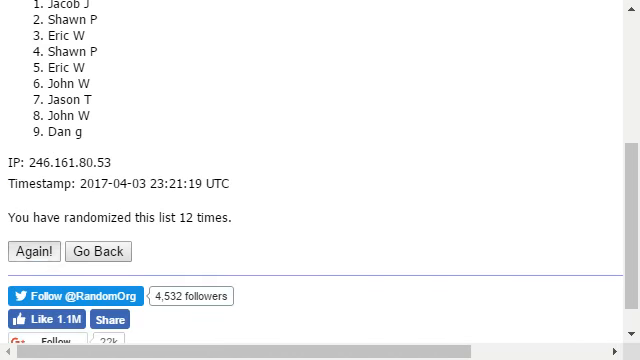
pyautogui.click(33, 251)
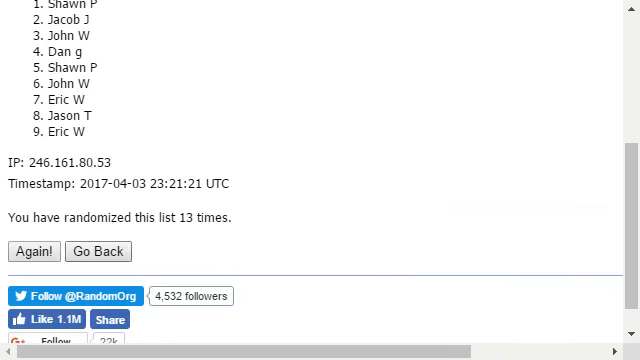
pyautogui.click(37, 251)
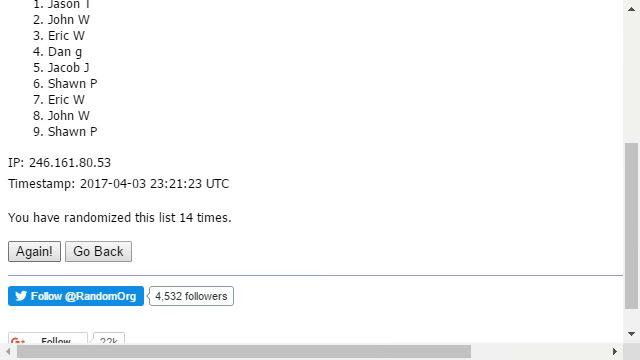
pyautogui.click(36, 251)
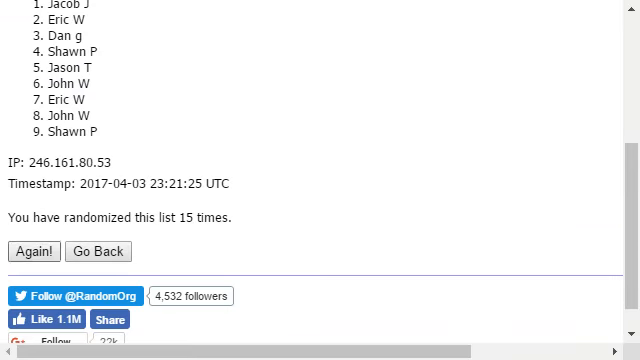
pyautogui.click(33, 251)
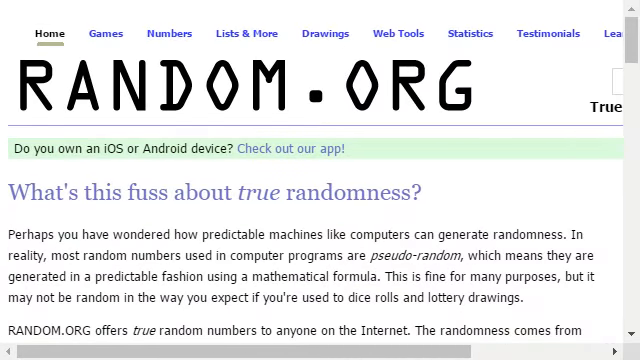
# Step: Go from the RANDOM.ORG home page to an empty List Randomizer form
pyautogui.scroll(-3)
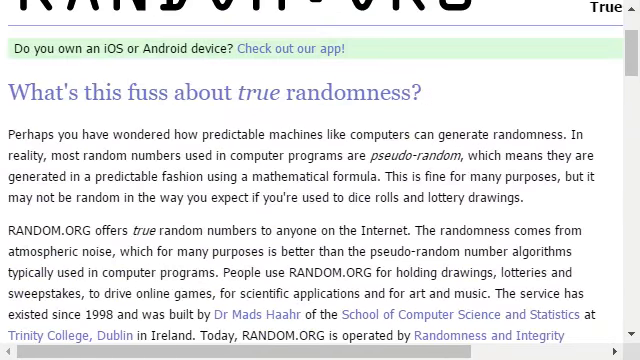
pyautogui.scroll(3)
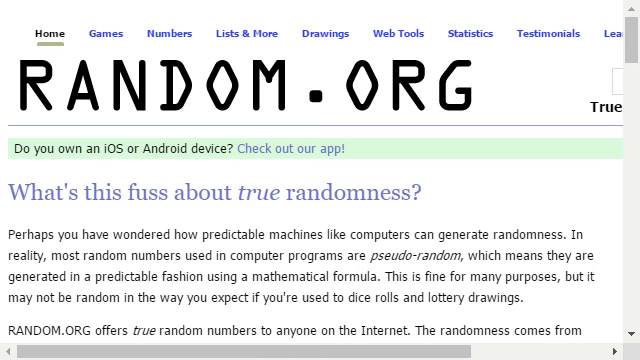
pyautogui.click(250, 33)
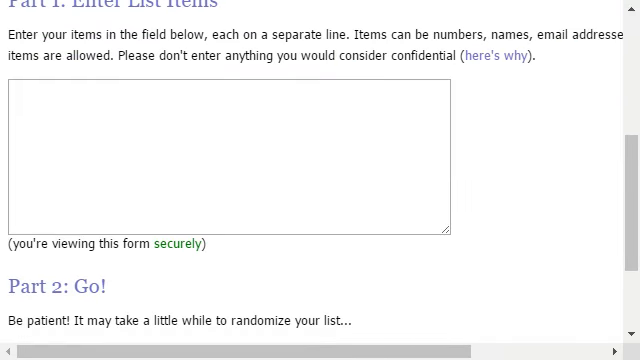
# Step: Paste the nine names into the empty Part 1 entry box
pyautogui.click(230, 160)
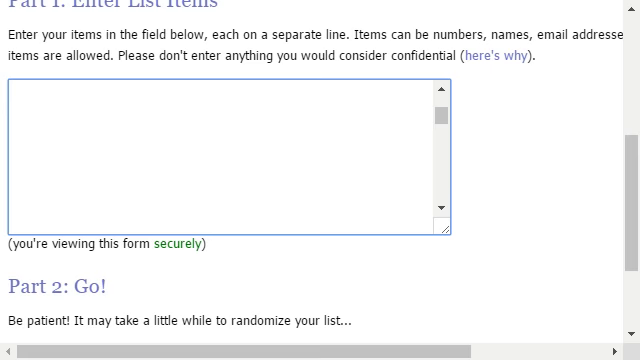
pyautogui.scroll(3)
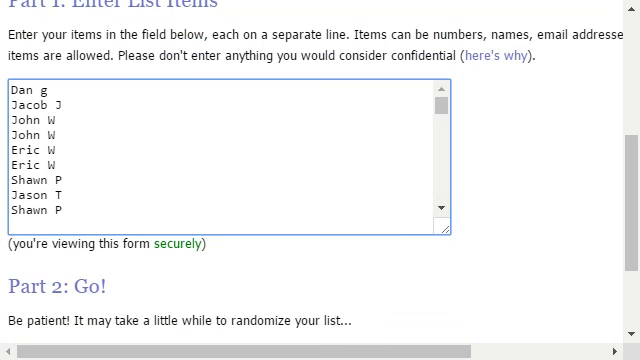
pyautogui.scroll(-3)
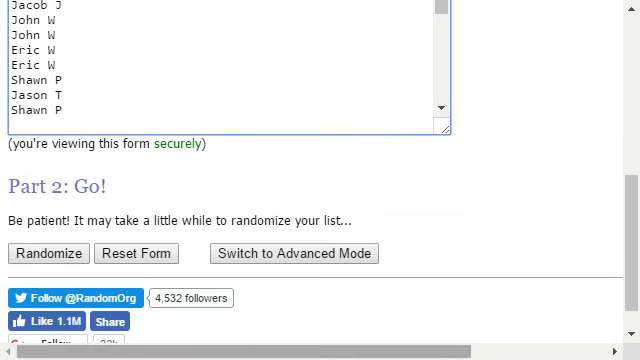
pyautogui.scroll(3)
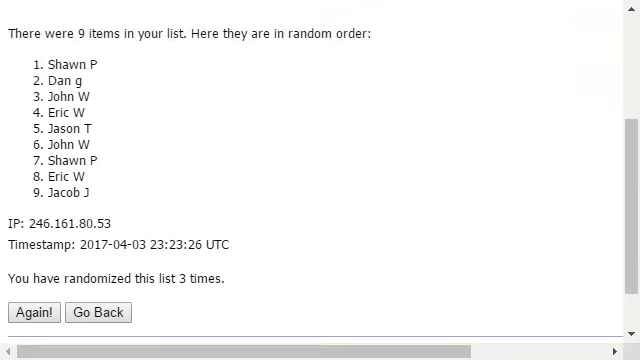
pyautogui.click(28, 312)
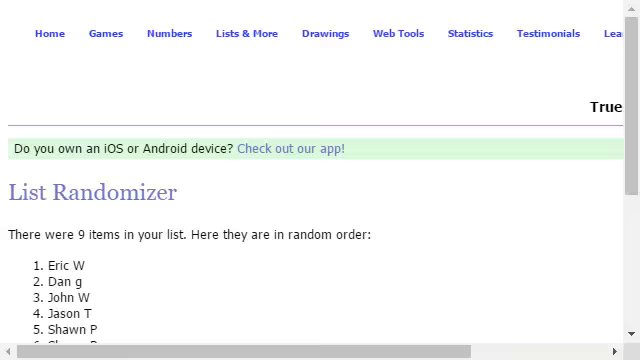
pyautogui.scroll(-3)
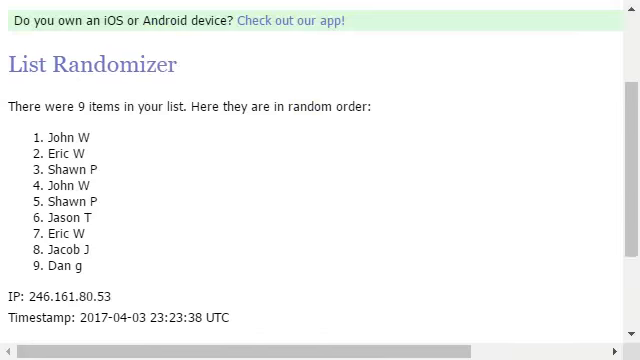
pyautogui.scroll(3)
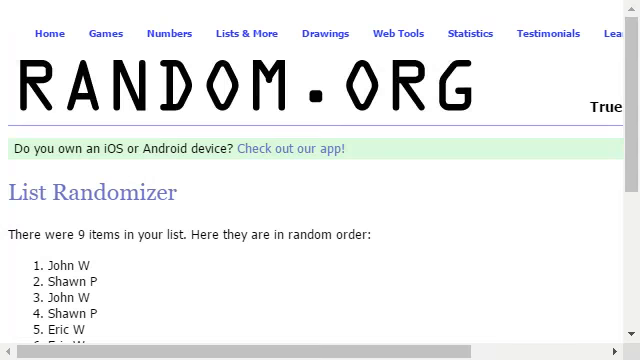
pyautogui.scroll(-3)
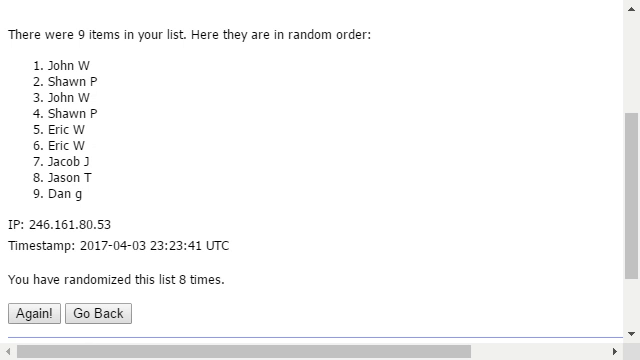
pyautogui.click(27, 314)
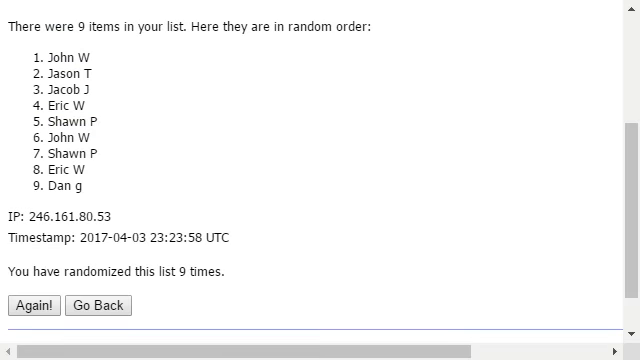
pyautogui.click(27, 305)
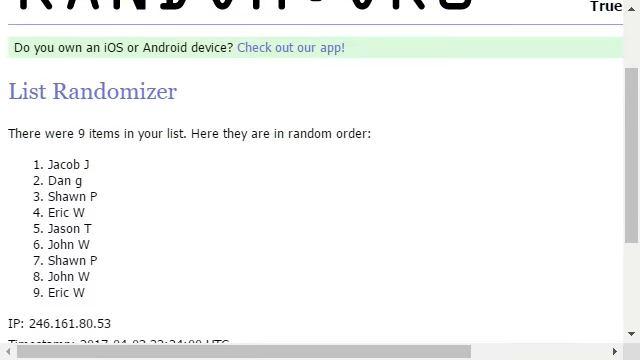
pyautogui.scroll(-3)
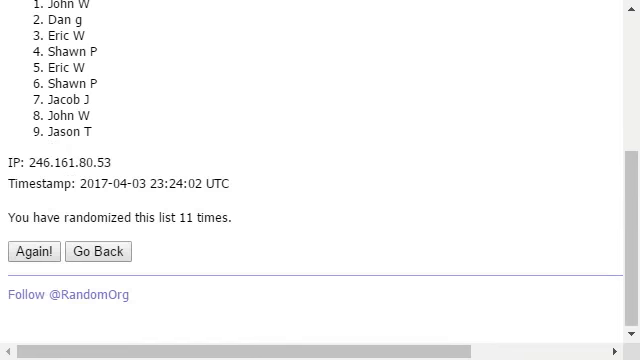
pyautogui.click(33, 251)
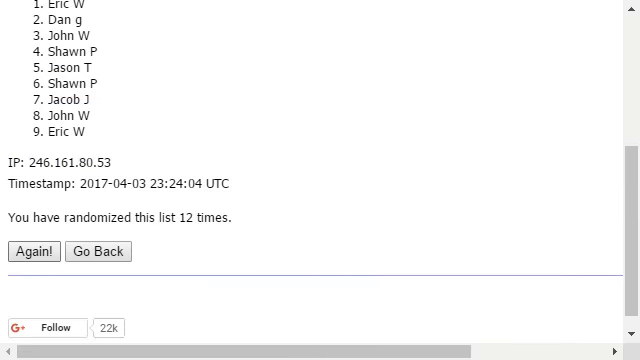
pyautogui.click(31, 251)
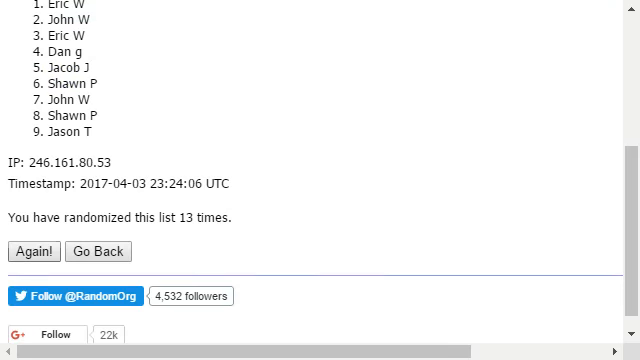
pyautogui.click(40, 251)
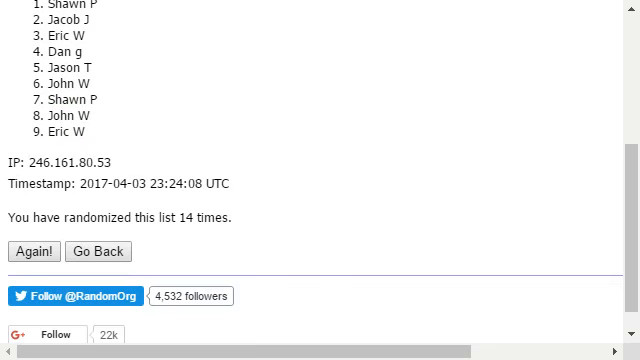
pyautogui.click(40, 252)
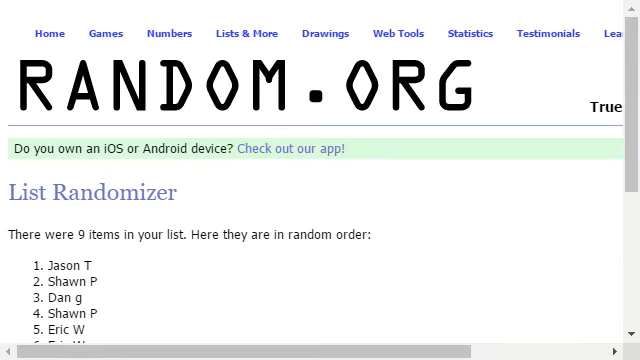
pyautogui.scroll(-3)
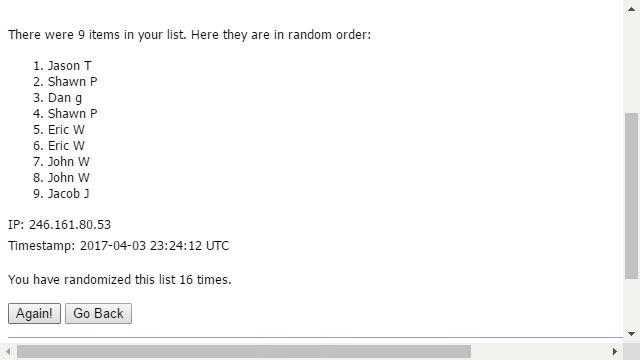
pyautogui.click(30, 313)
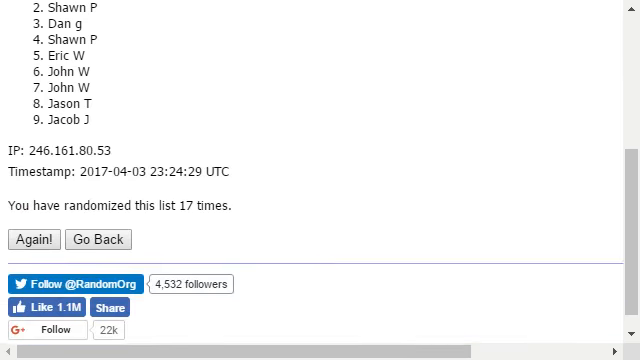
pyautogui.click(38, 239)
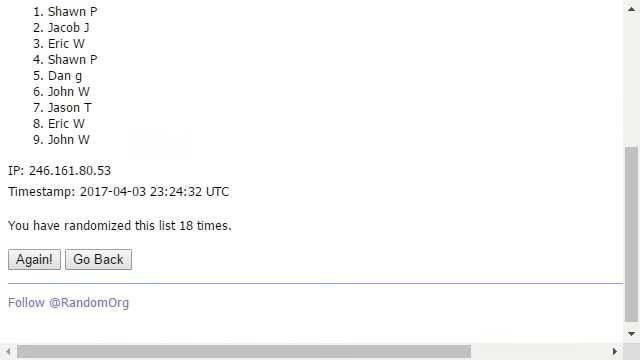
pyautogui.click(31, 259)
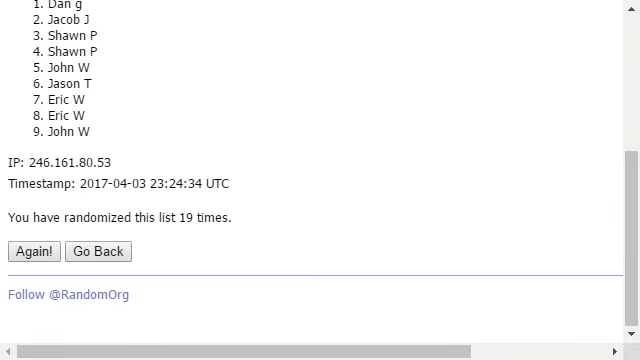
pyautogui.click(30, 251)
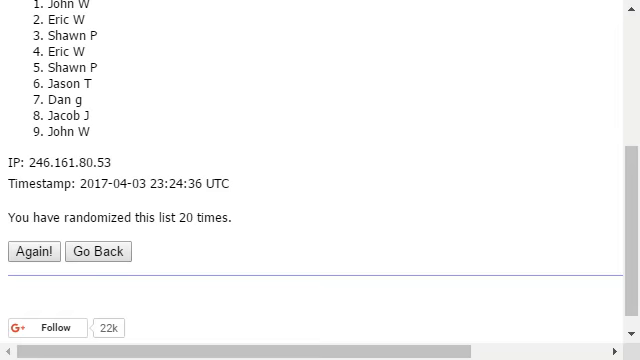
pyautogui.click(33, 251)
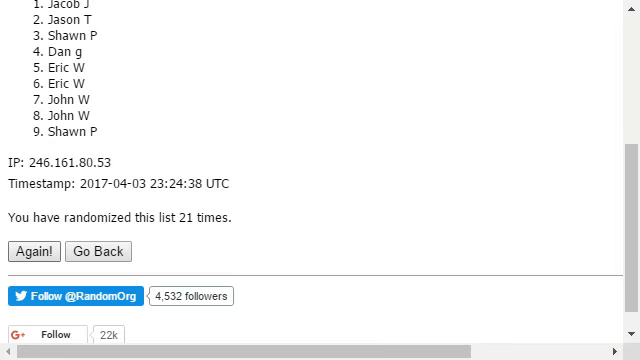
pyautogui.click(38, 251)
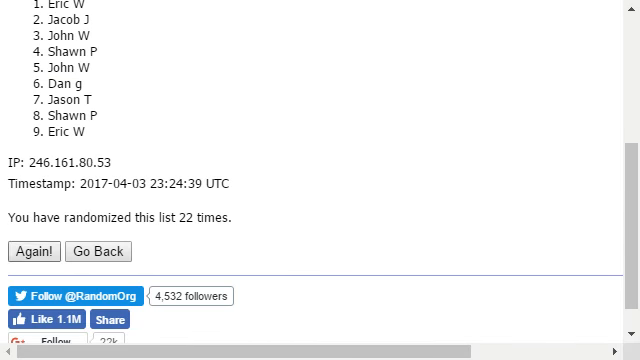
pyautogui.click(39, 251)
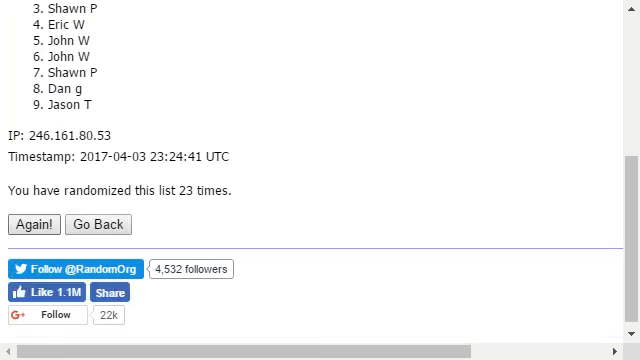
pyautogui.click(40, 224)
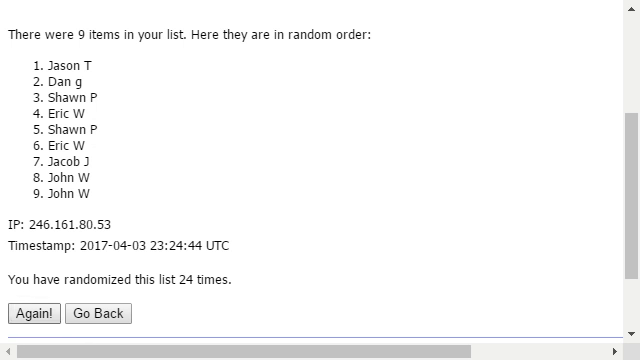
pyautogui.click(34, 313)
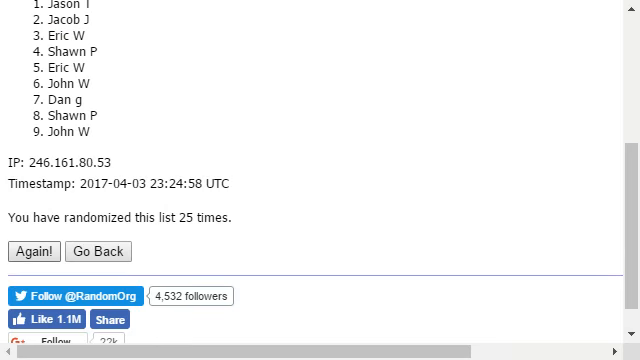
pyautogui.click(37, 251)
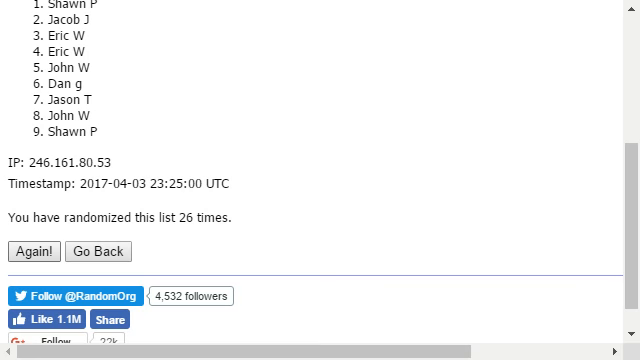
pyautogui.click(37, 251)
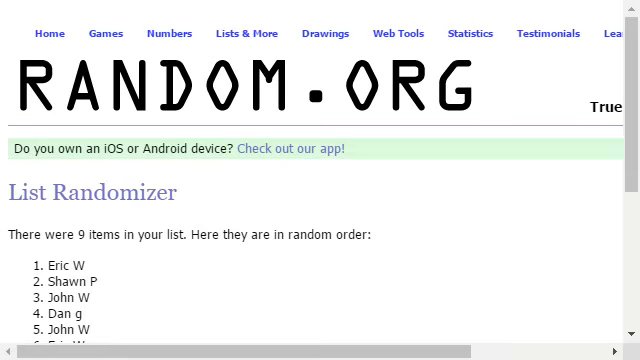
pyautogui.scroll(-3)
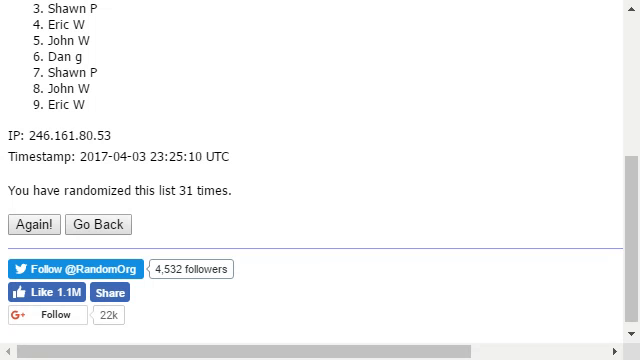
pyautogui.click(37, 223)
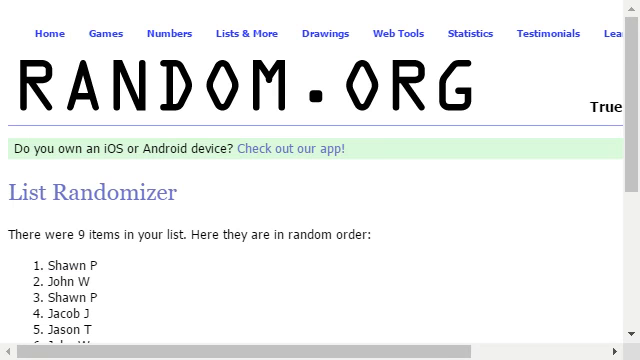
pyautogui.scroll(-3)
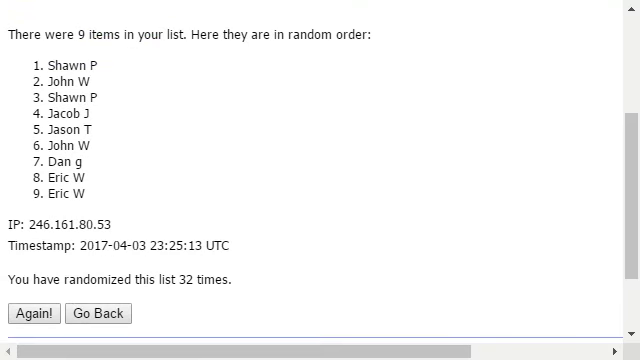